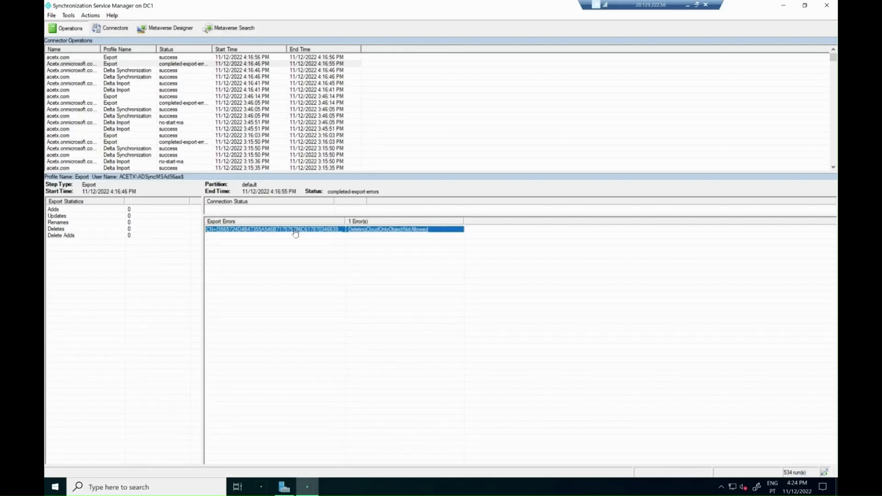
# - Open the Connector Space Object Properties for John Doe's failed export error
pyautogui.doubleClick(276, 229)
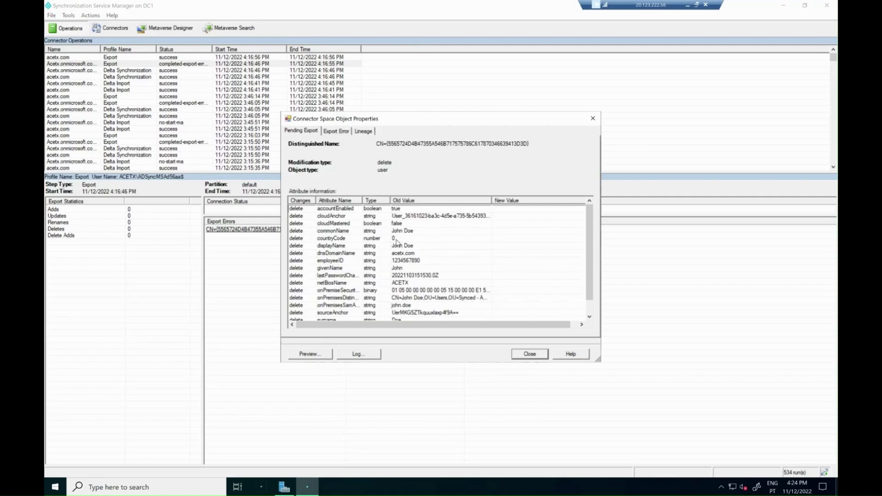
pyautogui.moveTo(400, 247)
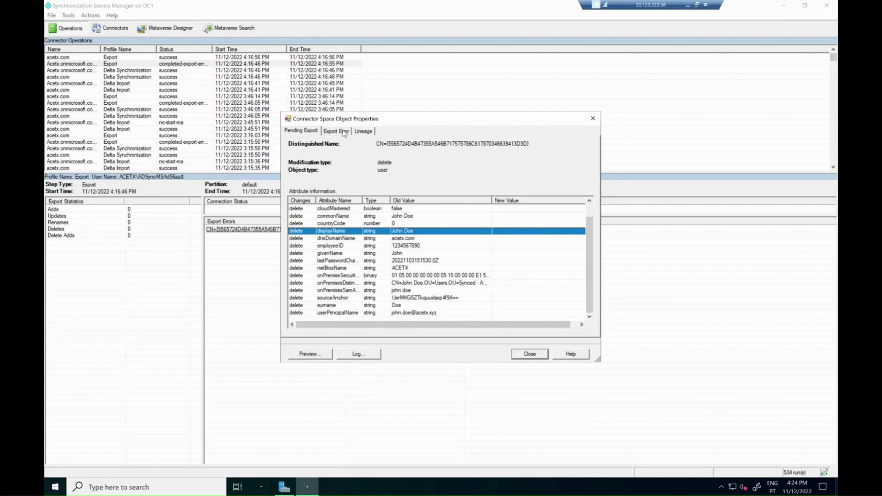
# - Read the DeletingCloudOnlyObjectNotAllowed detail about recycle-bin recovery, then close it
pyautogui.click(336, 130)
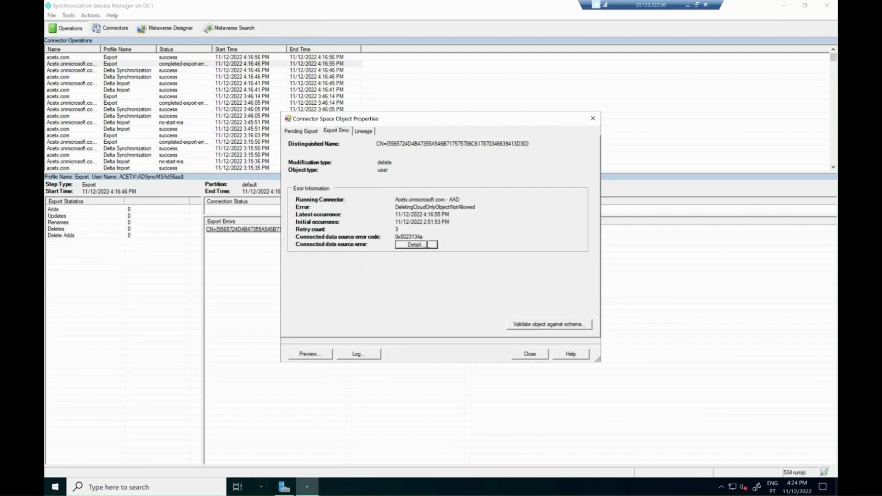
pyautogui.click(415, 245)
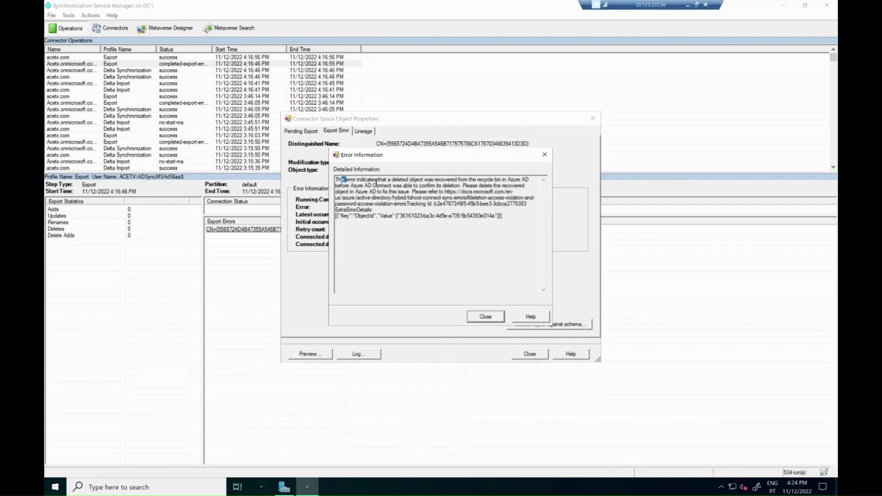
pyautogui.moveTo(337, 179); pyautogui.dragTo(466, 186)
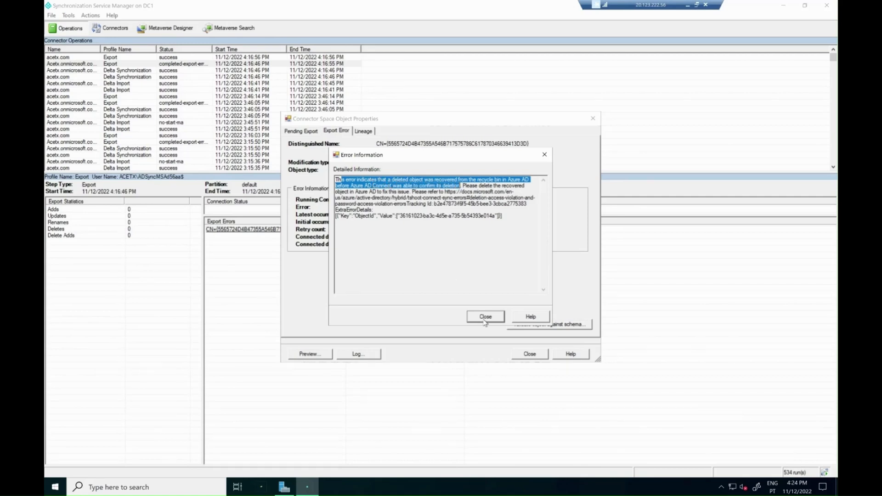
pyautogui.click(485, 316)
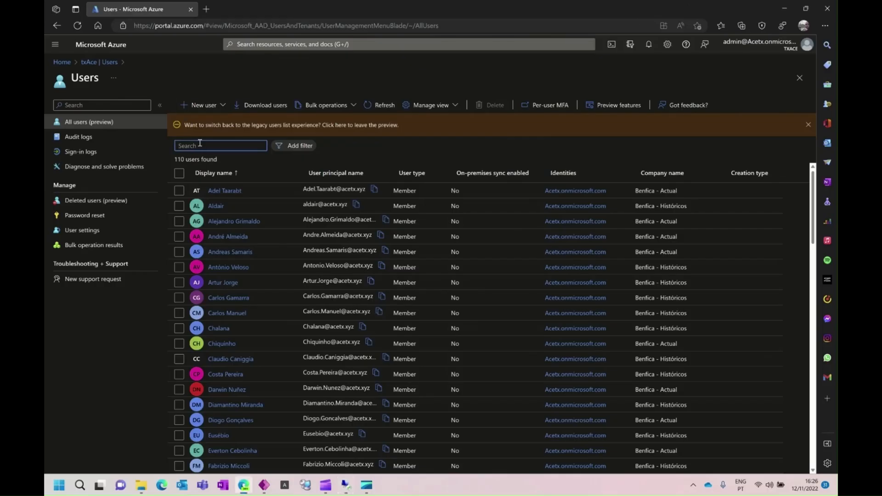
# - Search the Azure AD users list for 'john' and select John Doe
pyautogui.write('john')
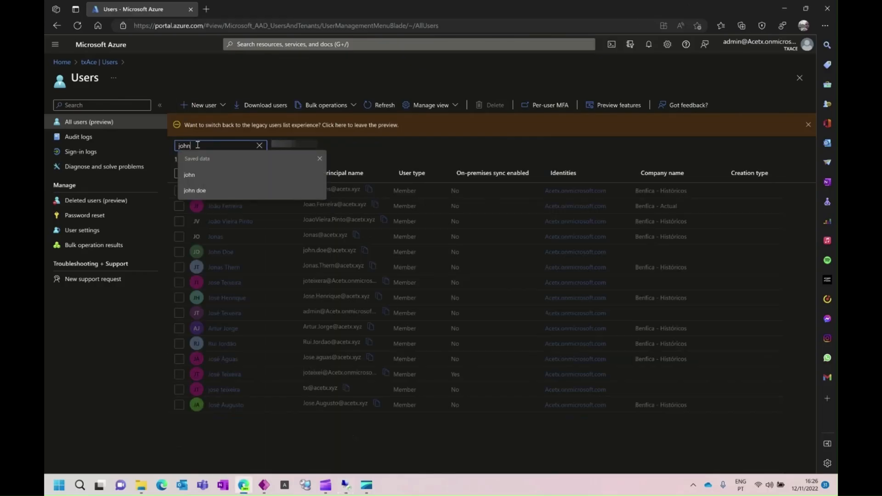
pyautogui.click(195, 190)
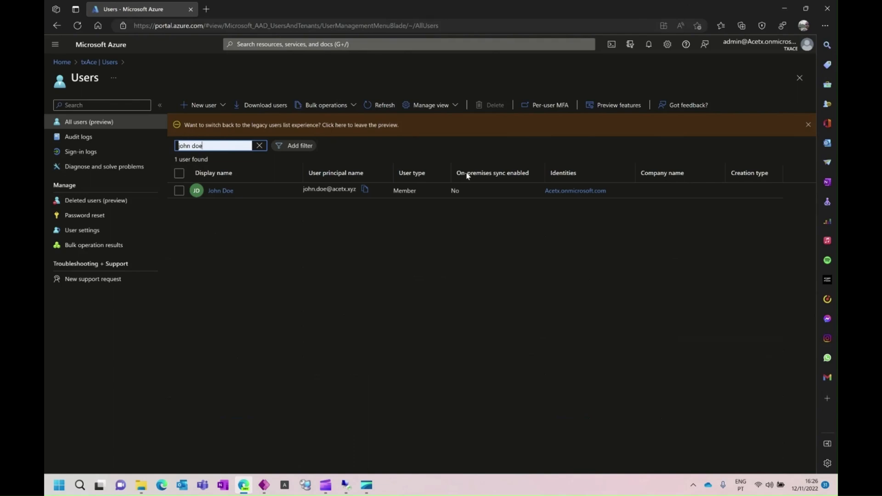
pyautogui.moveTo(485, 180)
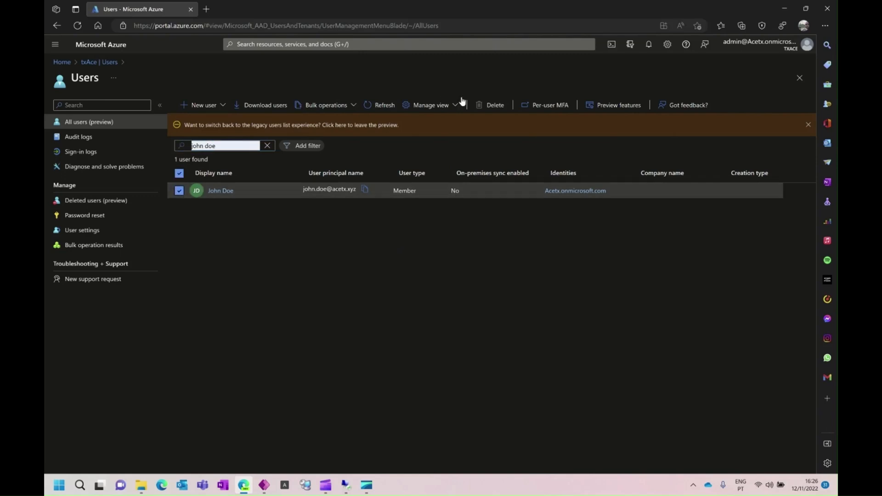
# - Delete the John Doe account and confirm the deletion prompt
pyautogui.click(494, 105)
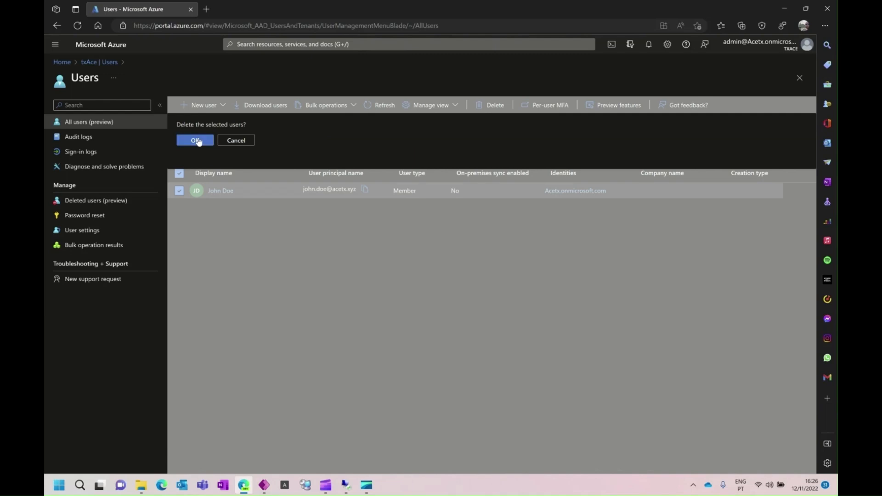
pyautogui.click(194, 140)
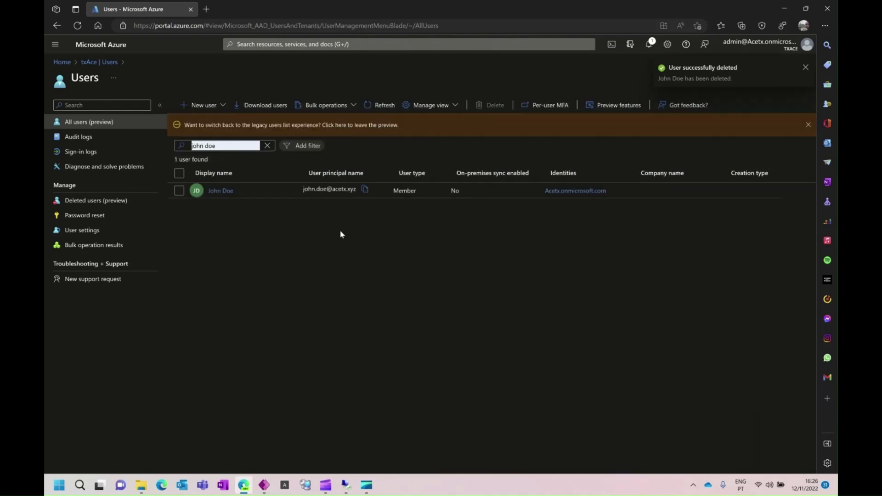
pyautogui.moveTo(673, 62)
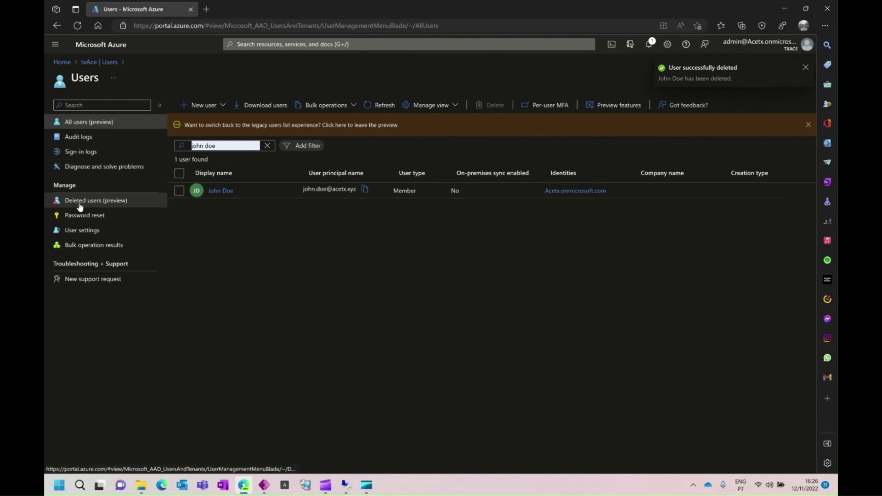
# - View Deleted users (preview) to confirm John Doe is listed
pyautogui.click(96, 200)
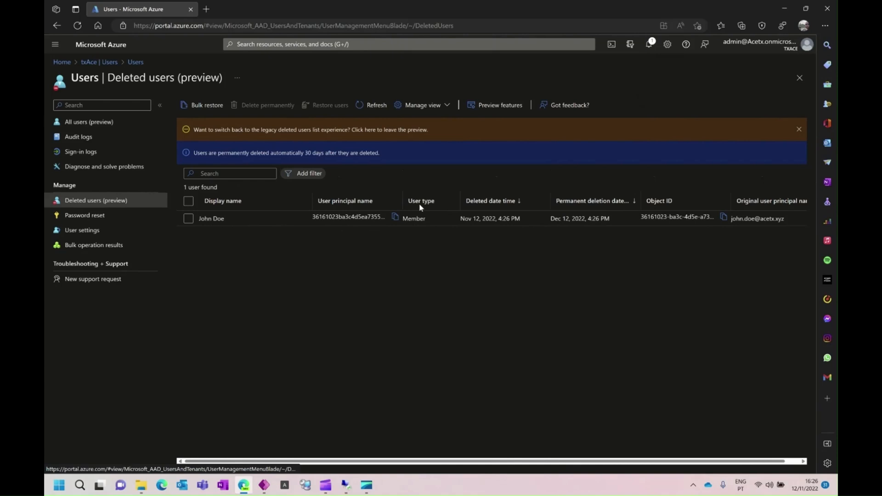
pyautogui.moveTo(359, 297)
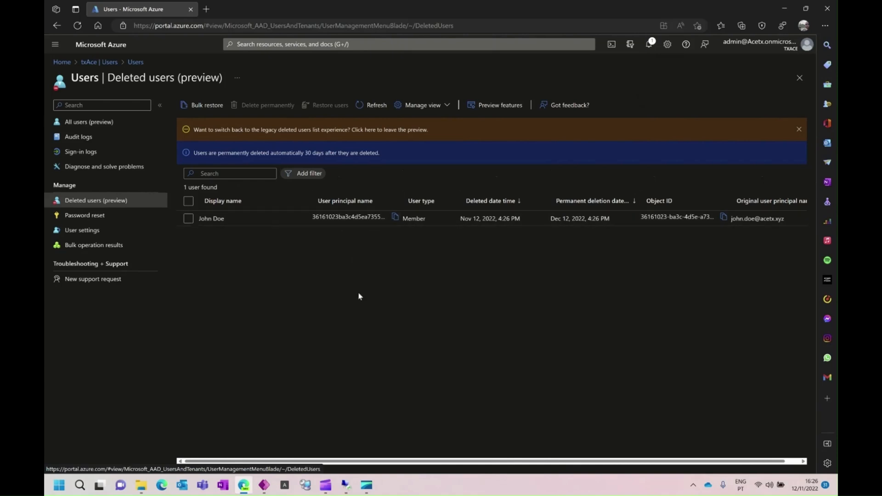
pyautogui.moveTo(346, 438)
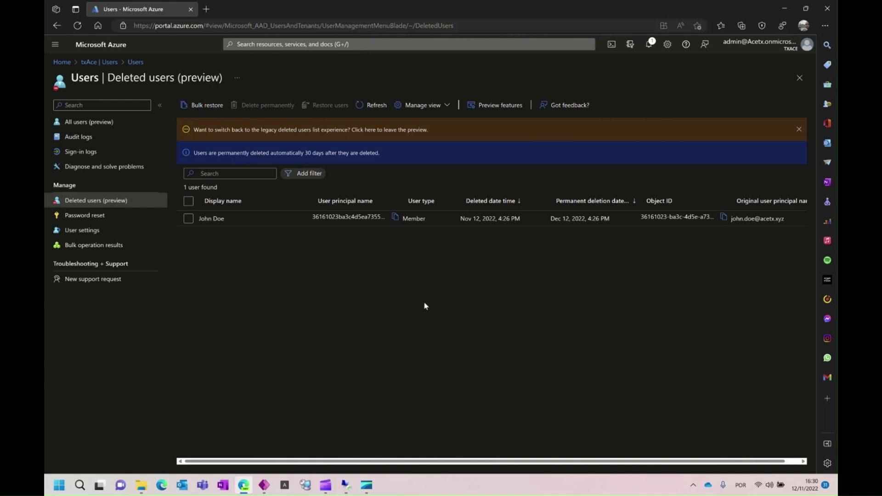
pyautogui.moveTo(336, 454)
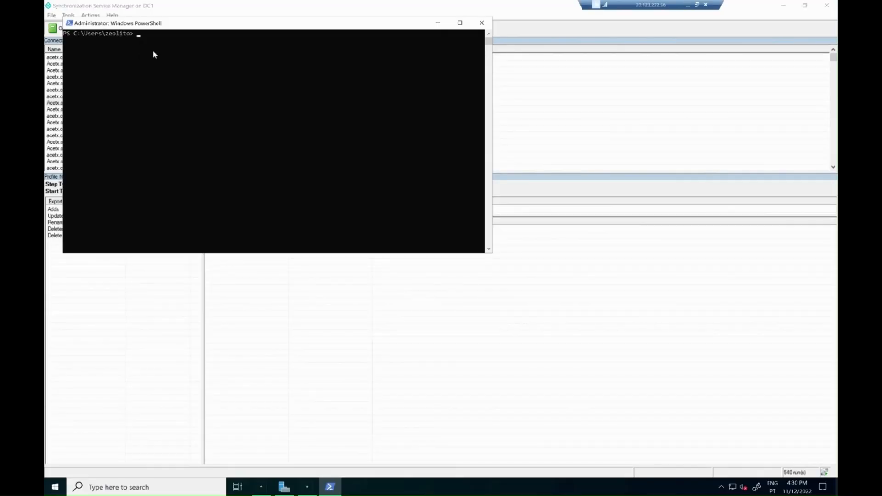
# - Enter Start-ADSyncSyncCycle at the administrator PowerShell prompt
pyautogui.write('Start-ADSyncSyncCycle')
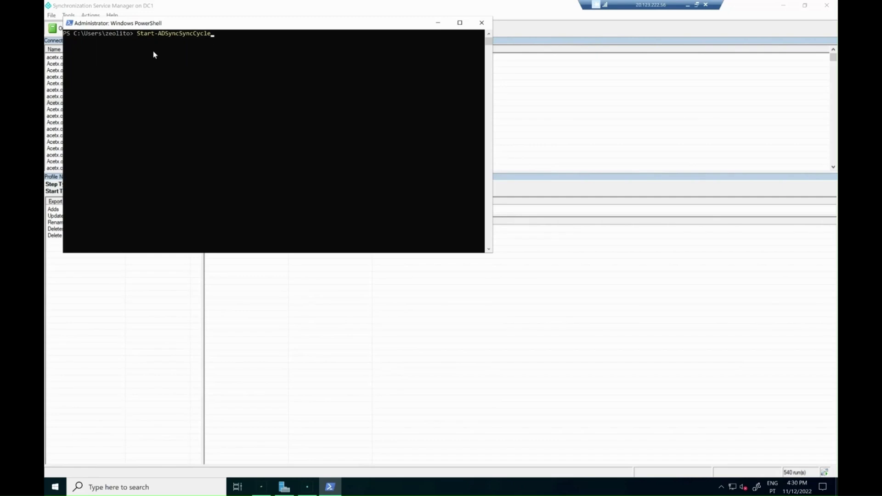